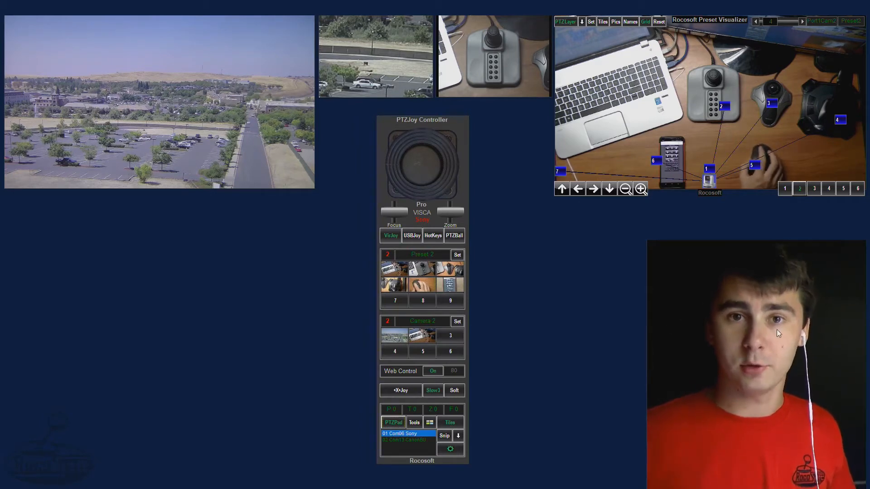
mouse_move(684, 68)
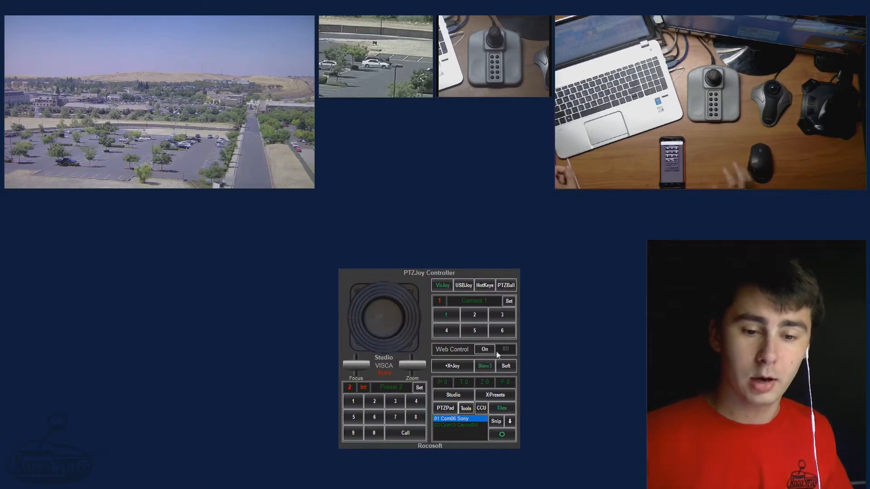
Show camera shots on the preset buttons and switch the joystick to the on-screen PTZ arrow pad
click(502, 408)
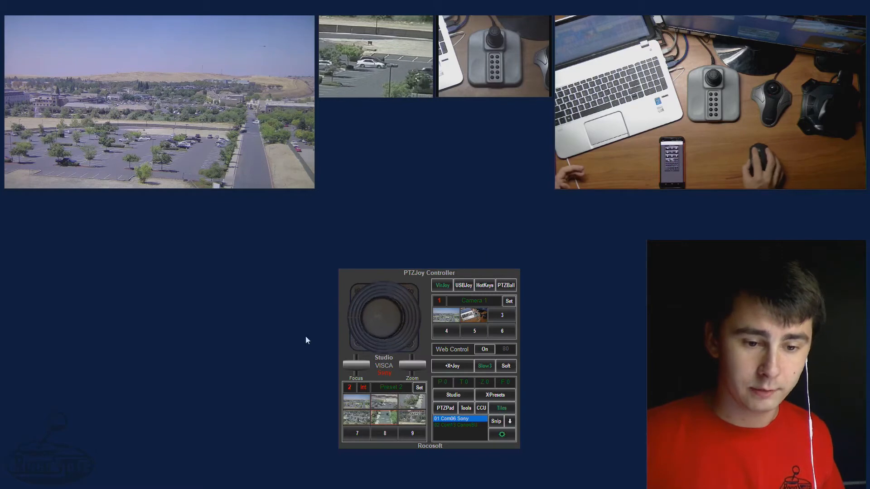
click(464, 286)
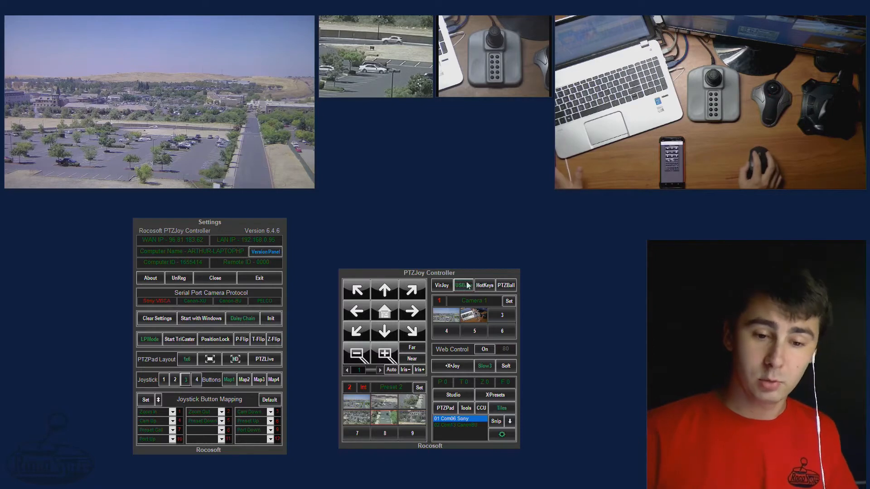
click(214, 278)
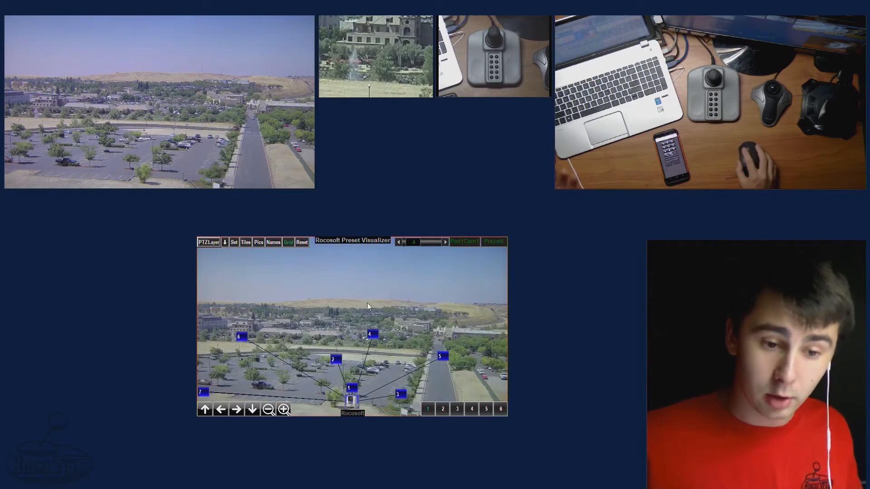
Page through the preset markers and switch the visualizer background from the stadium to the conference room
click(442, 409)
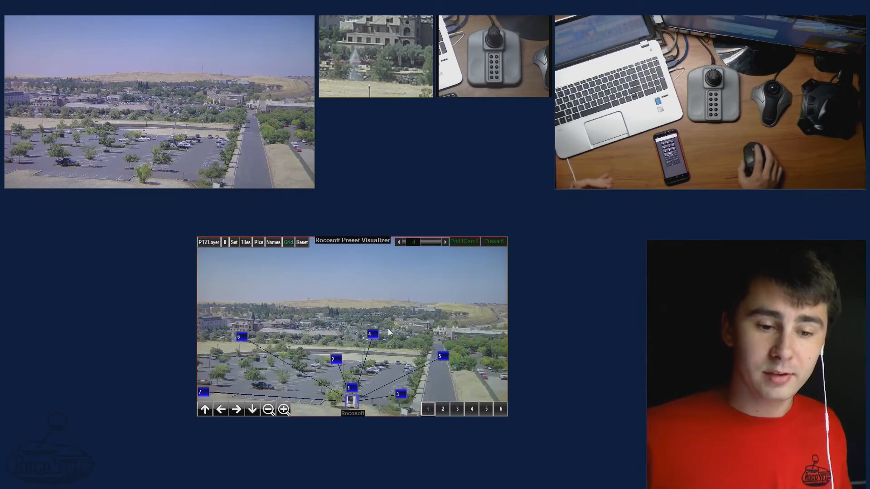
mouse_move(420, 425)
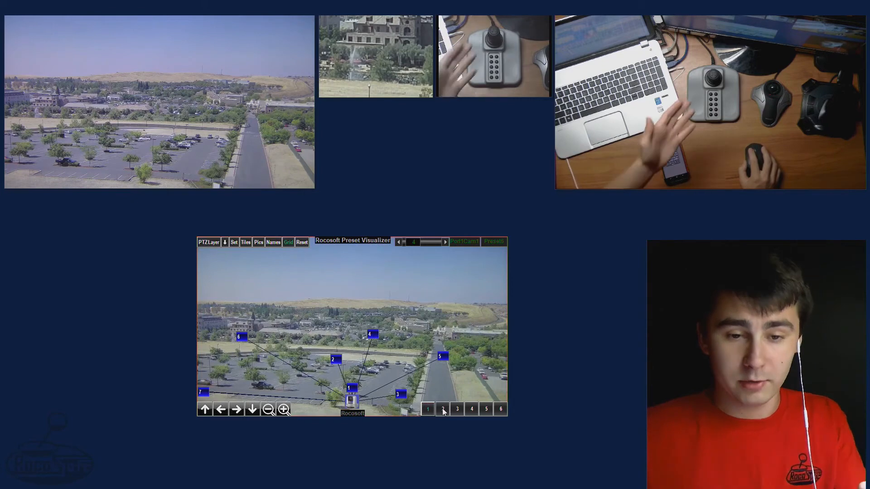
click(457, 409)
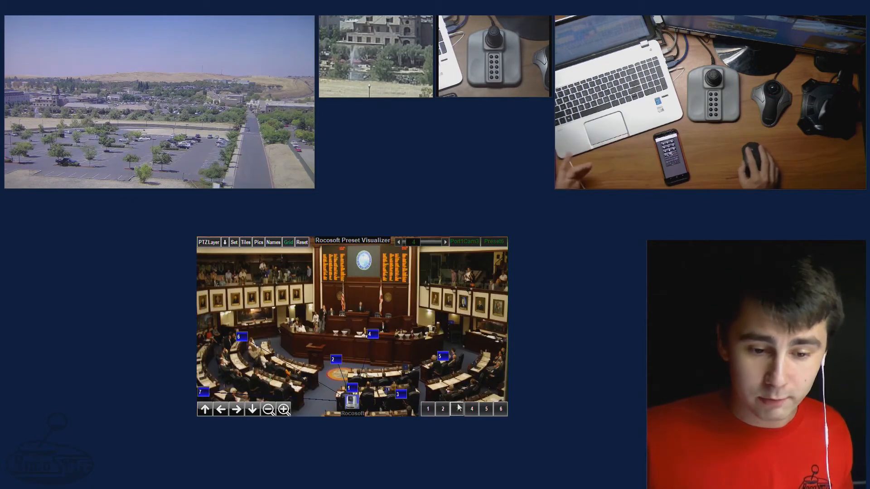
click(471, 408)
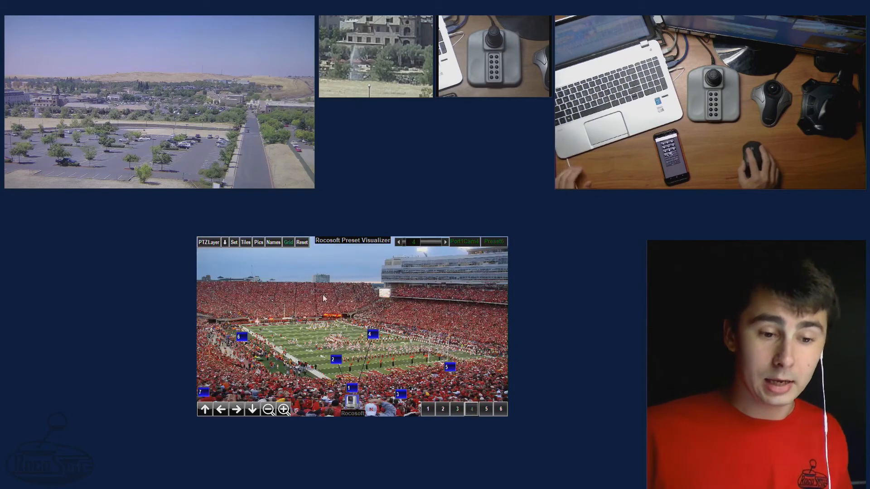
click(486, 409)
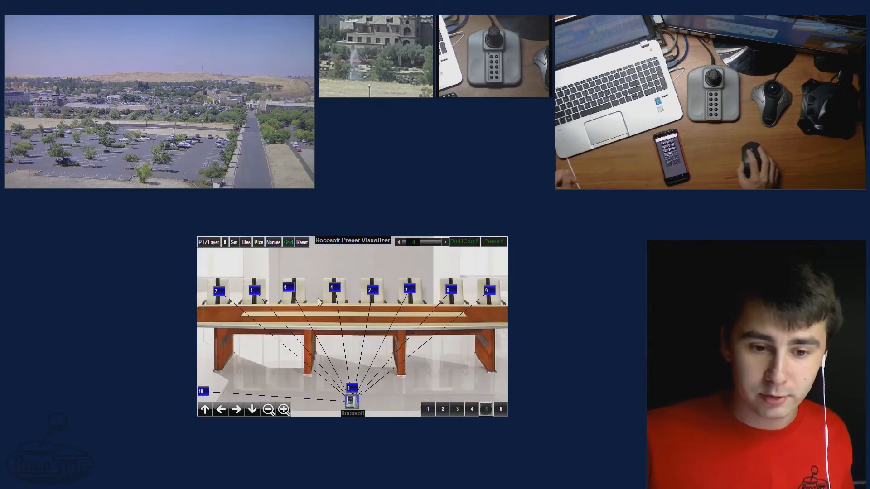
click(501, 409)
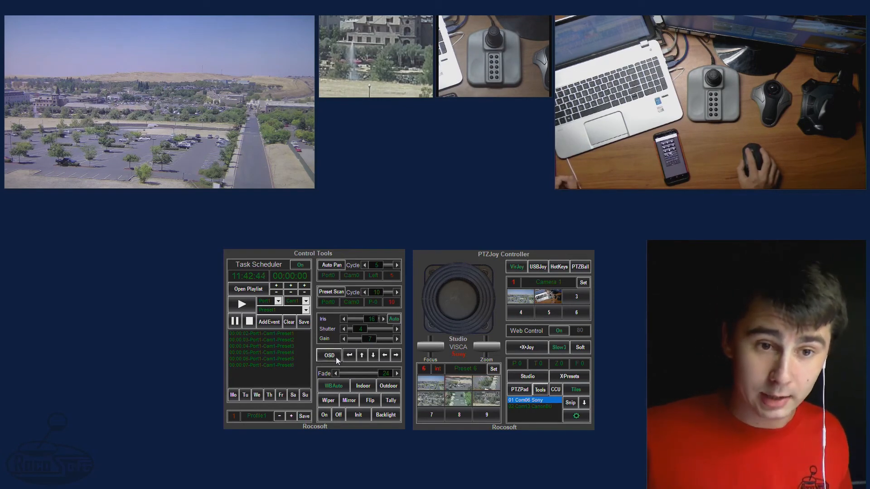
Show the Control Tools panel with task scheduler, auto pan and preset scan beside the controller
click(373, 355)
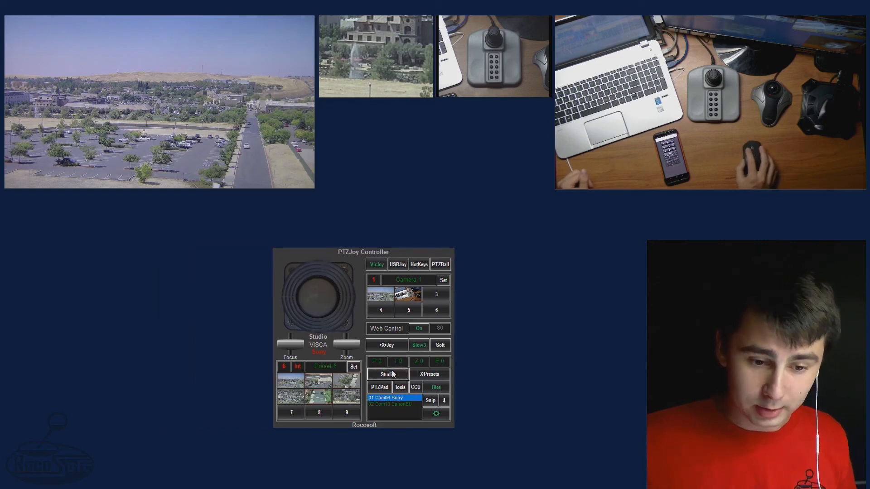
Select the 02 Com13 Canon BU camera, view its Canon-BU CCU panel, then close it
click(415, 387)
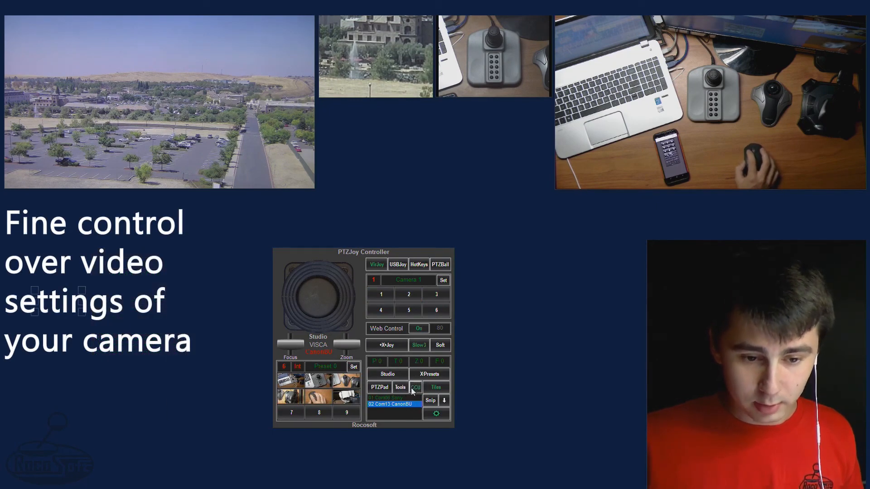
click(415, 387)
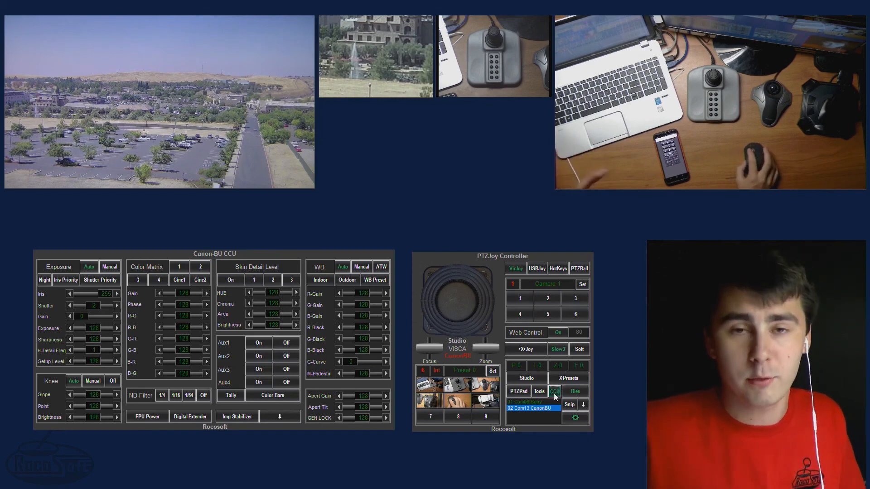
click(555, 391)
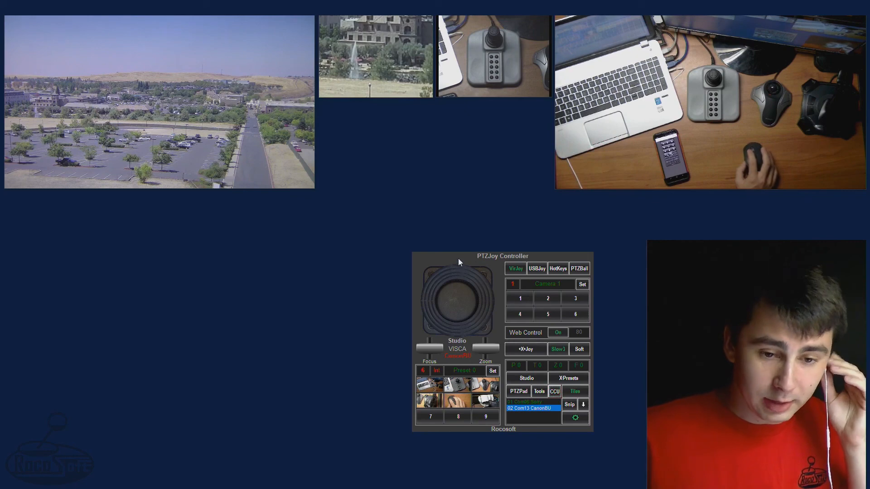